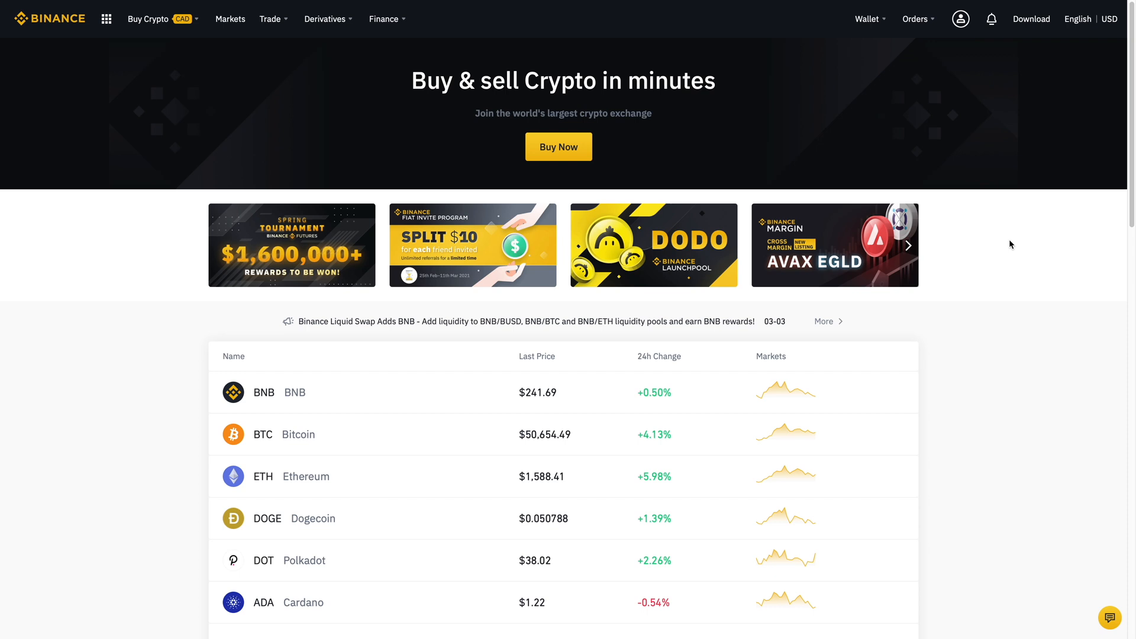
mouse_move(231, 19)
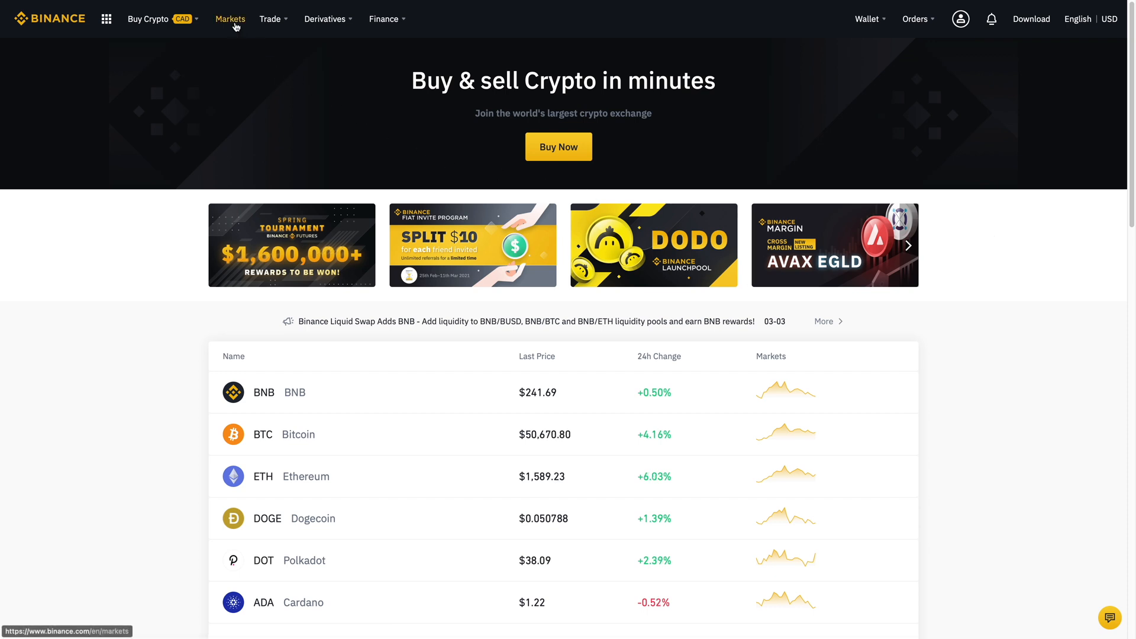
Step: Go to the Markets page listing spot trading pairs
click(231, 19)
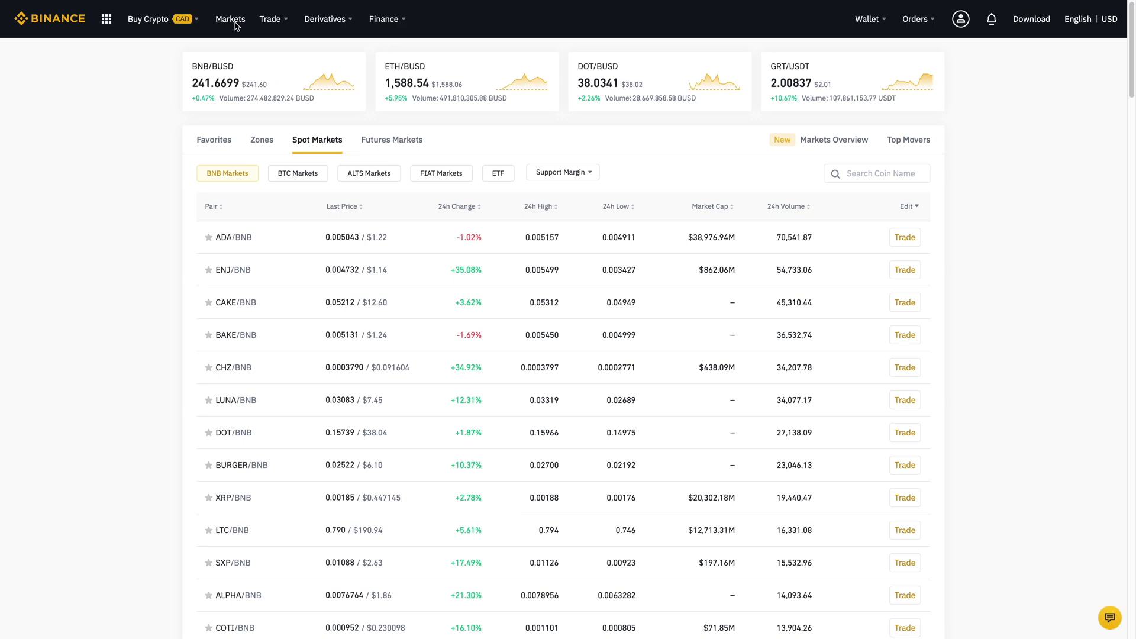
mouse_move(294, 130)
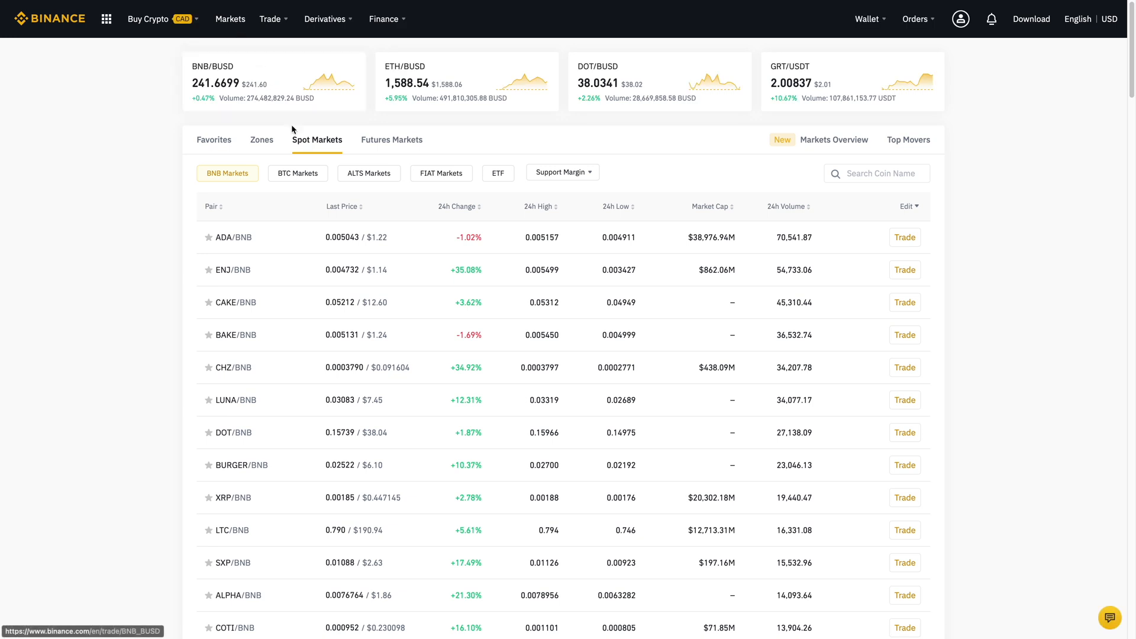
mouse_move(309, 150)
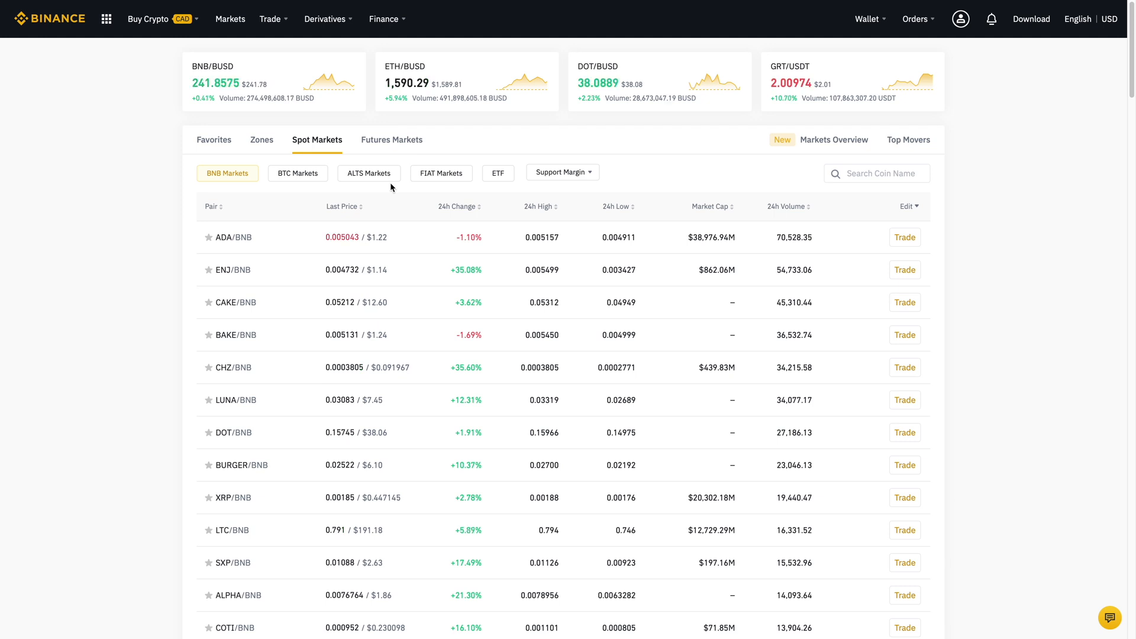
mouse_move(440, 173)
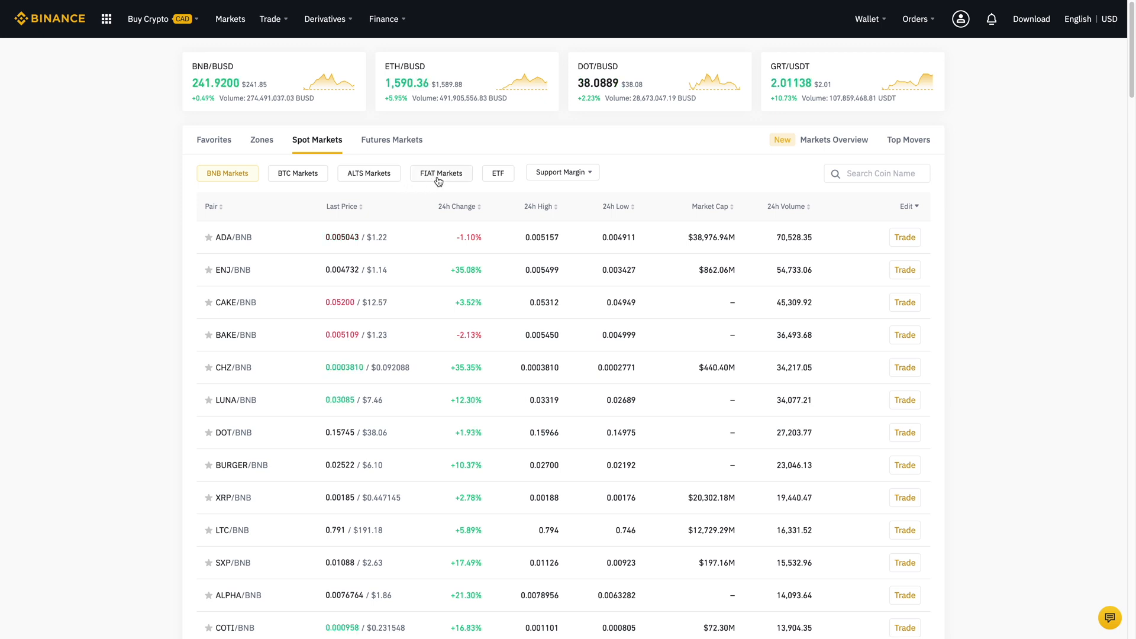
Step: Show the FIAT markets and search for 'xl' to filter the list to XLM pairs
click(441, 173)
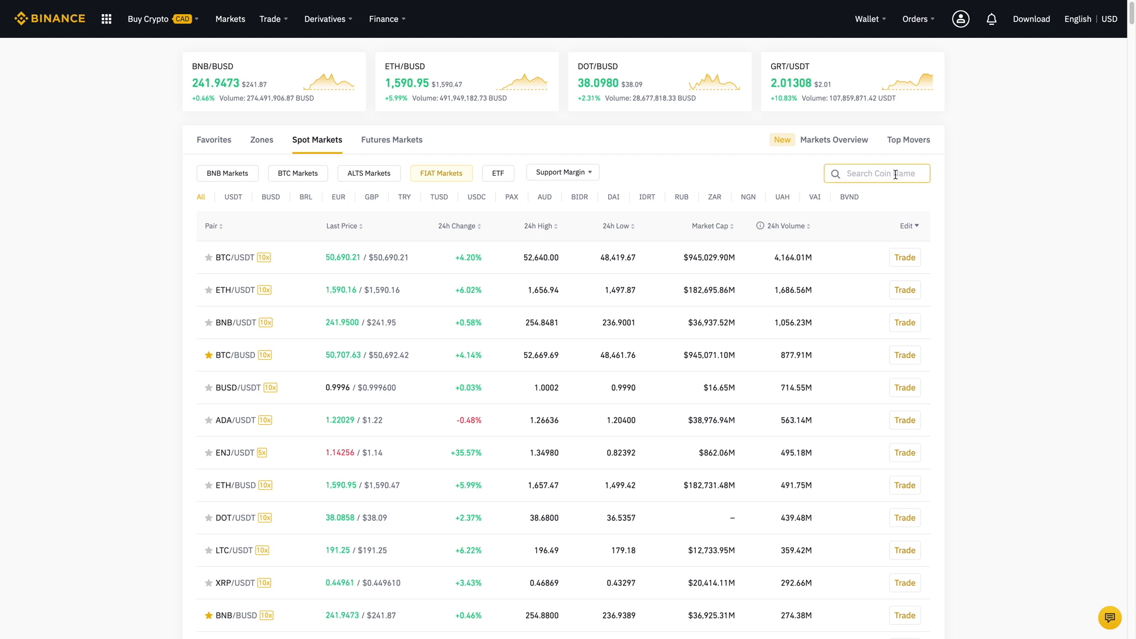
text(xlm)
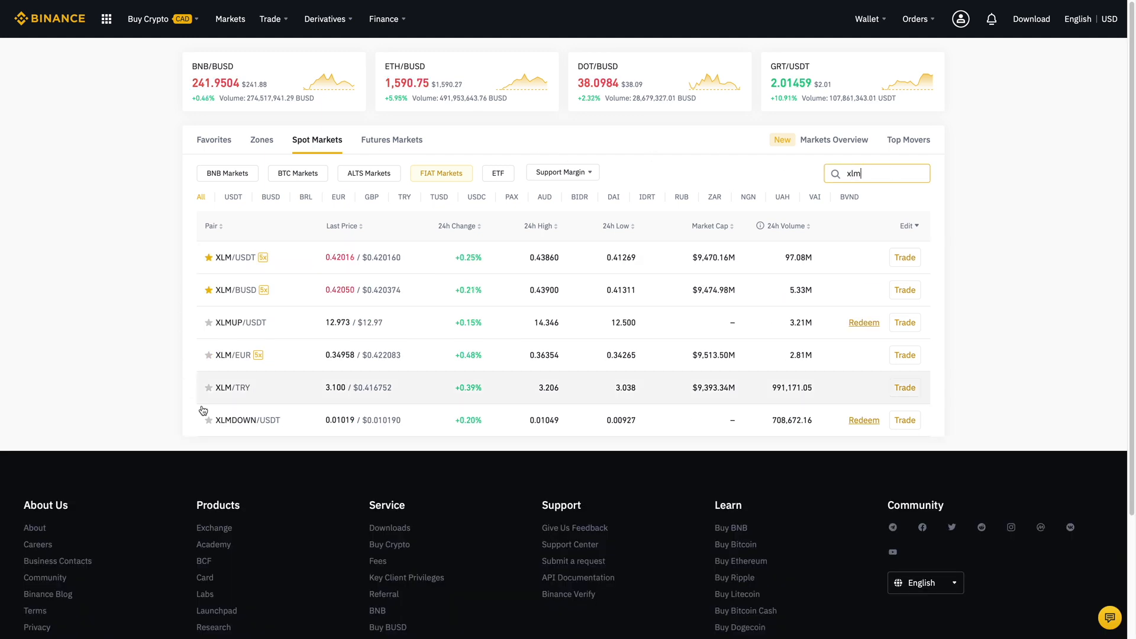
mouse_move(166, 268)
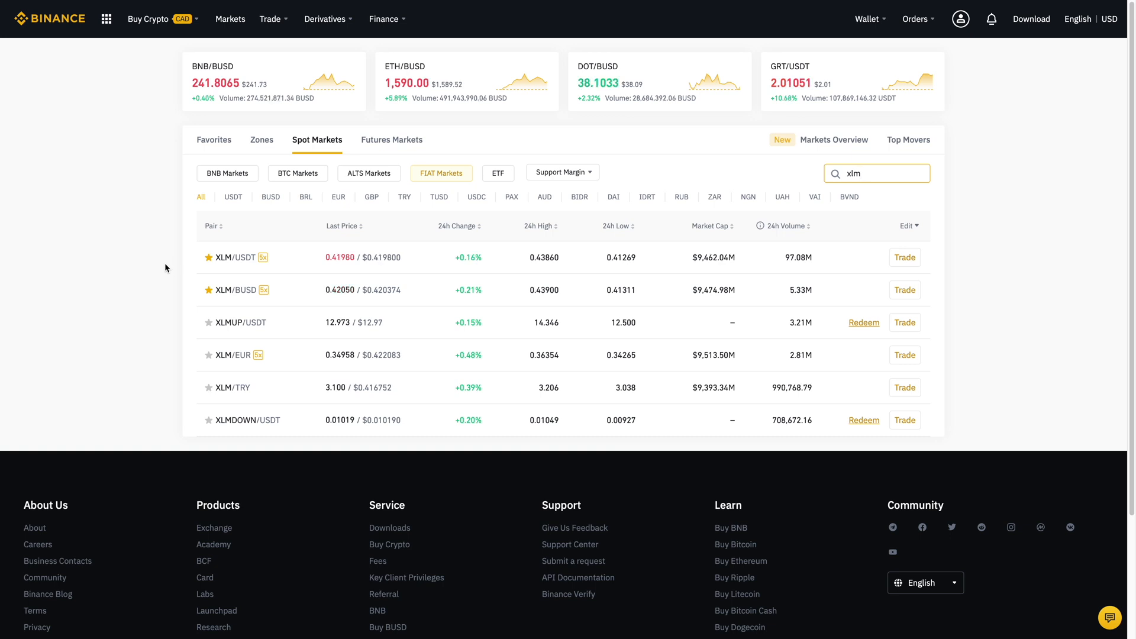
text(ada)
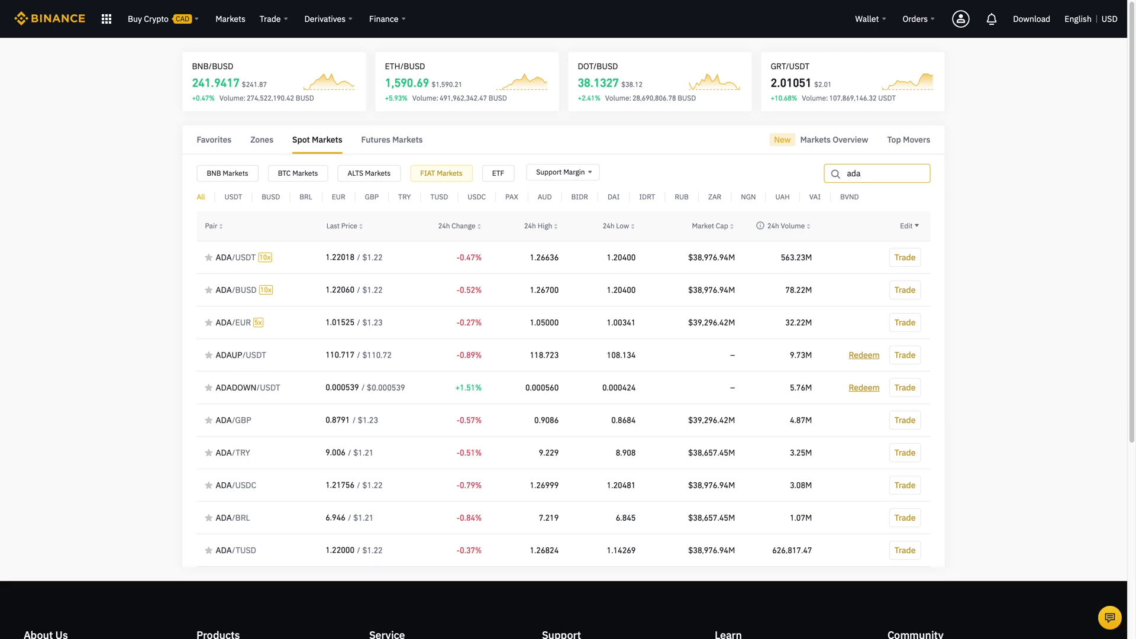
text(doge)
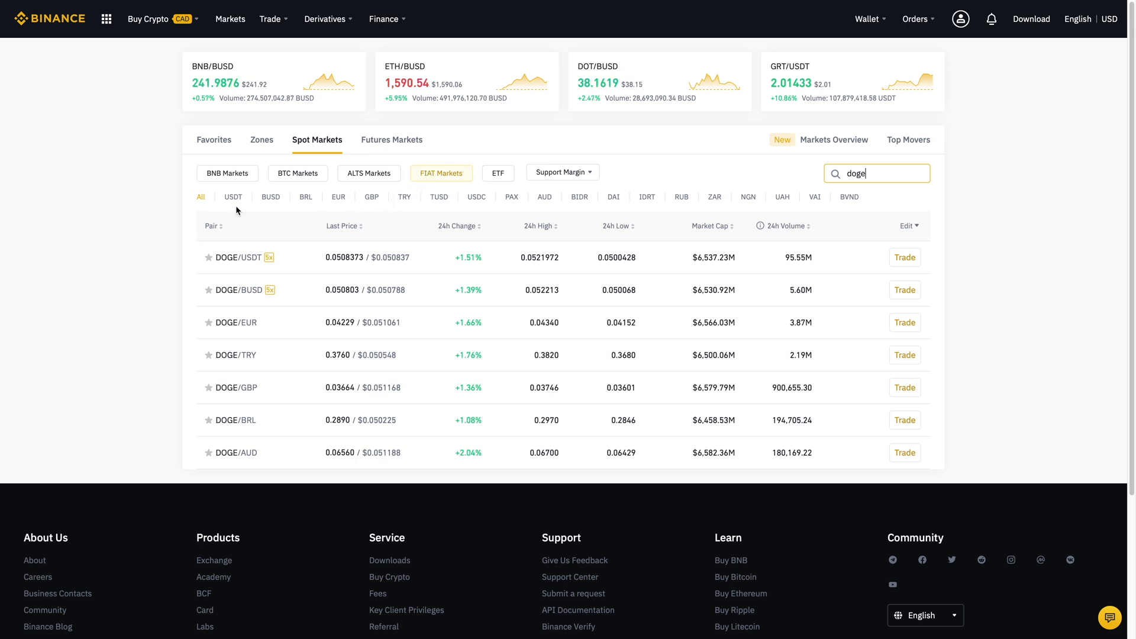
mouse_move(270, 203)
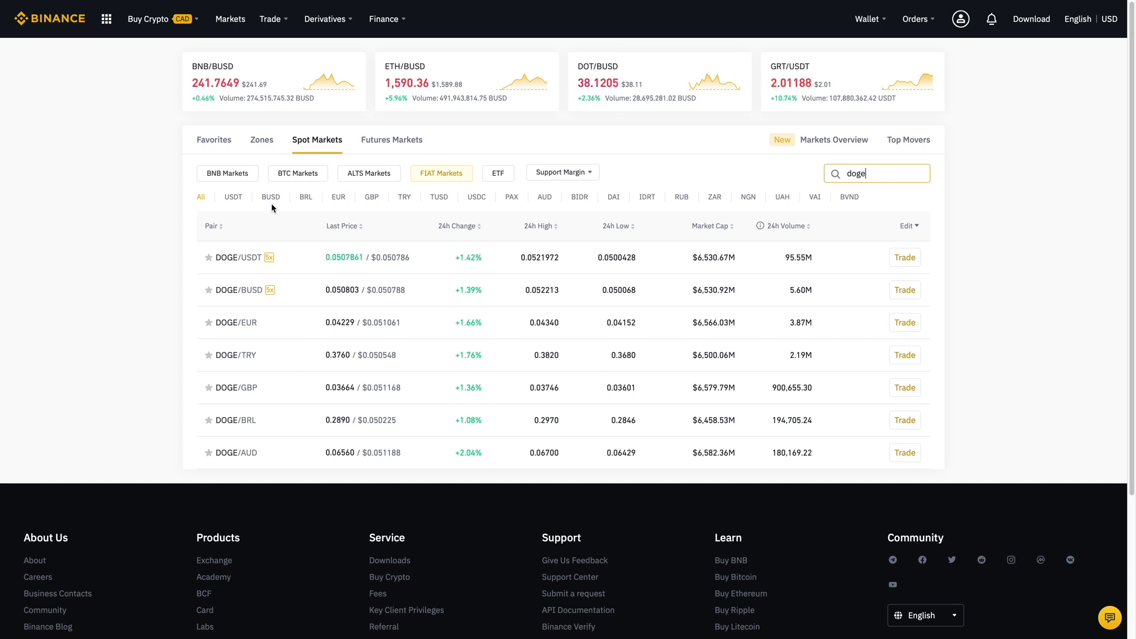
text(xlm)
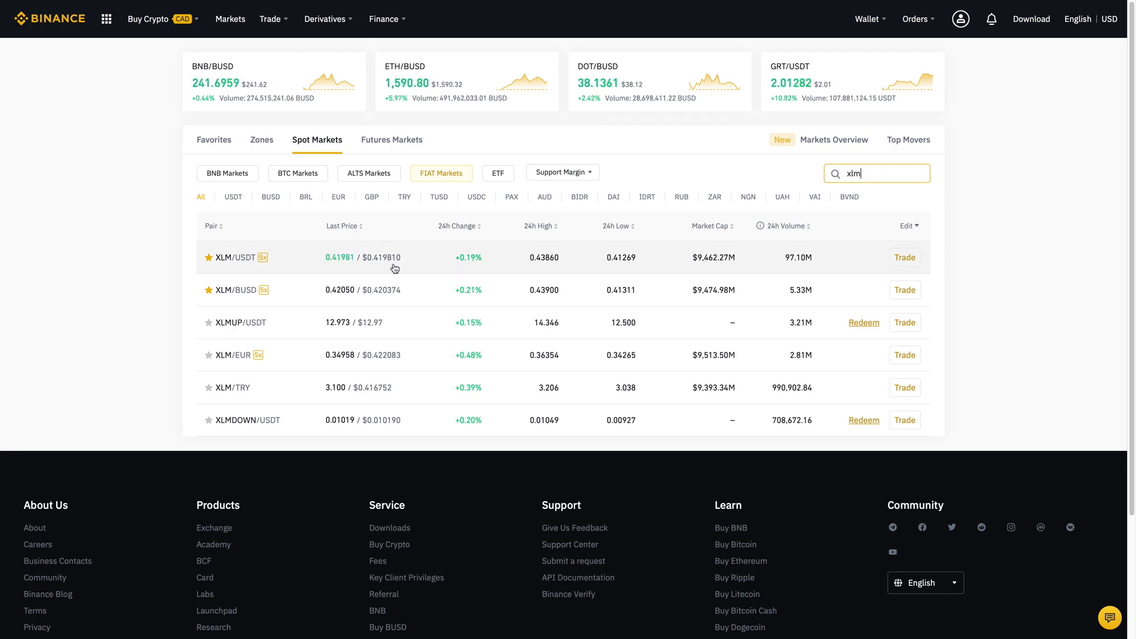
Step: Open the XLM/USDT trade page with its chart, order book and order forms
click(904, 256)
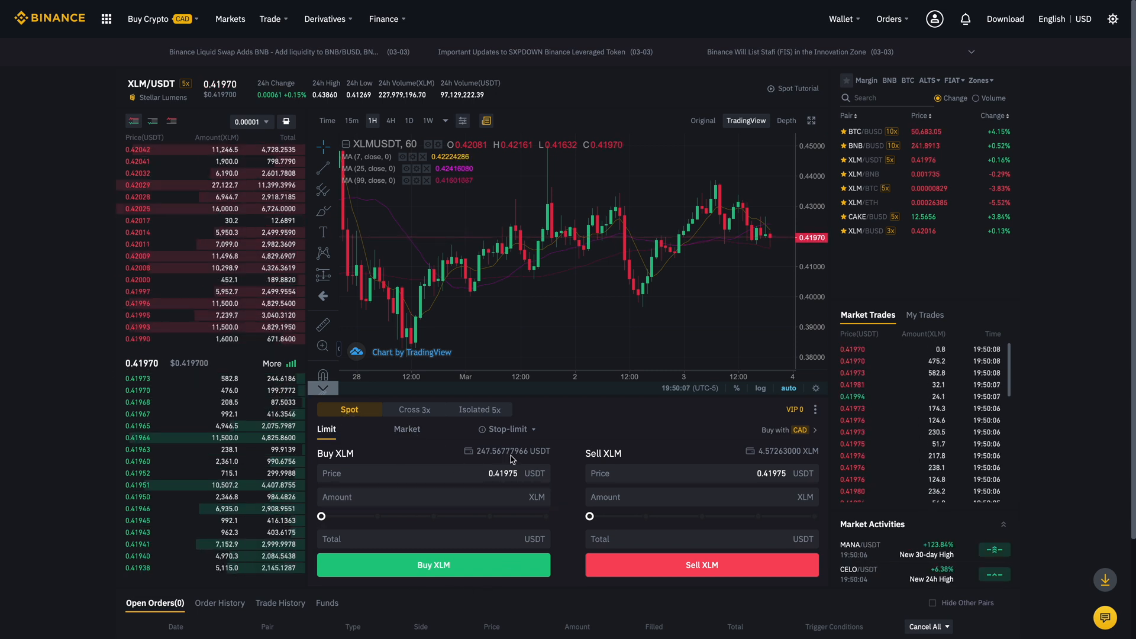
mouse_move(1076, 59)
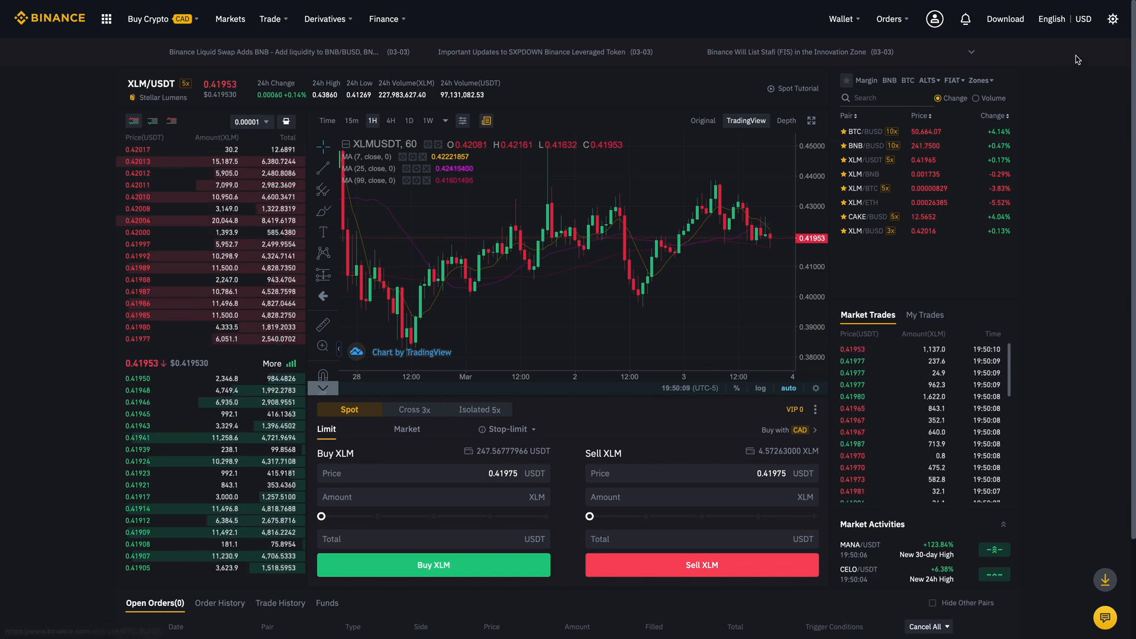
click(1114, 19)
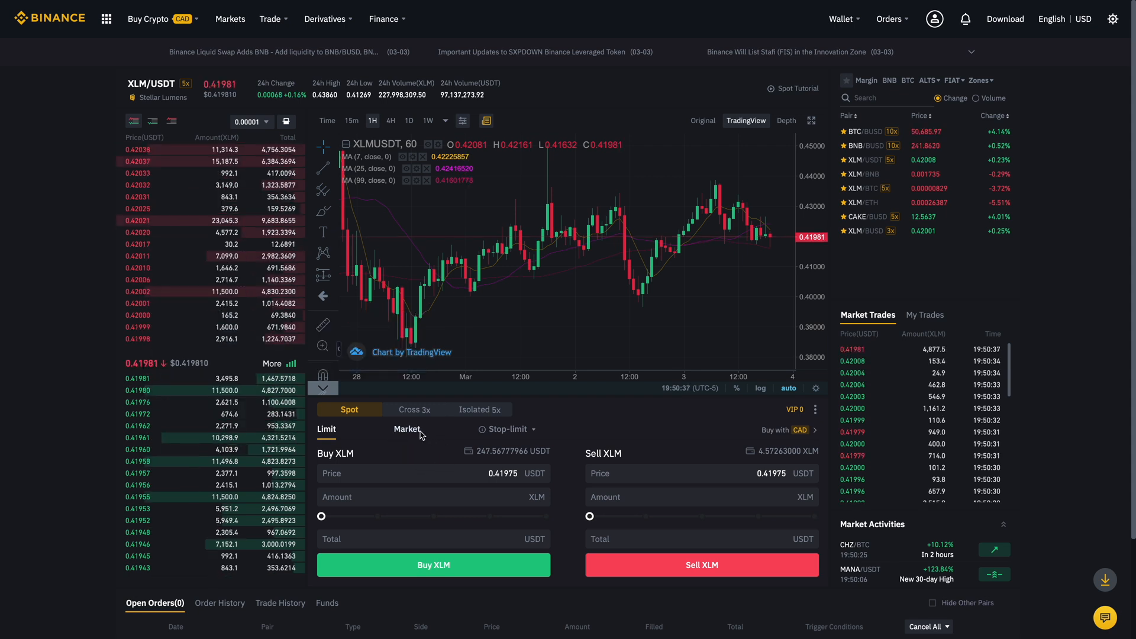
Step: Set the buy form to a Market order with an amount of 20 XLM
click(406, 428)
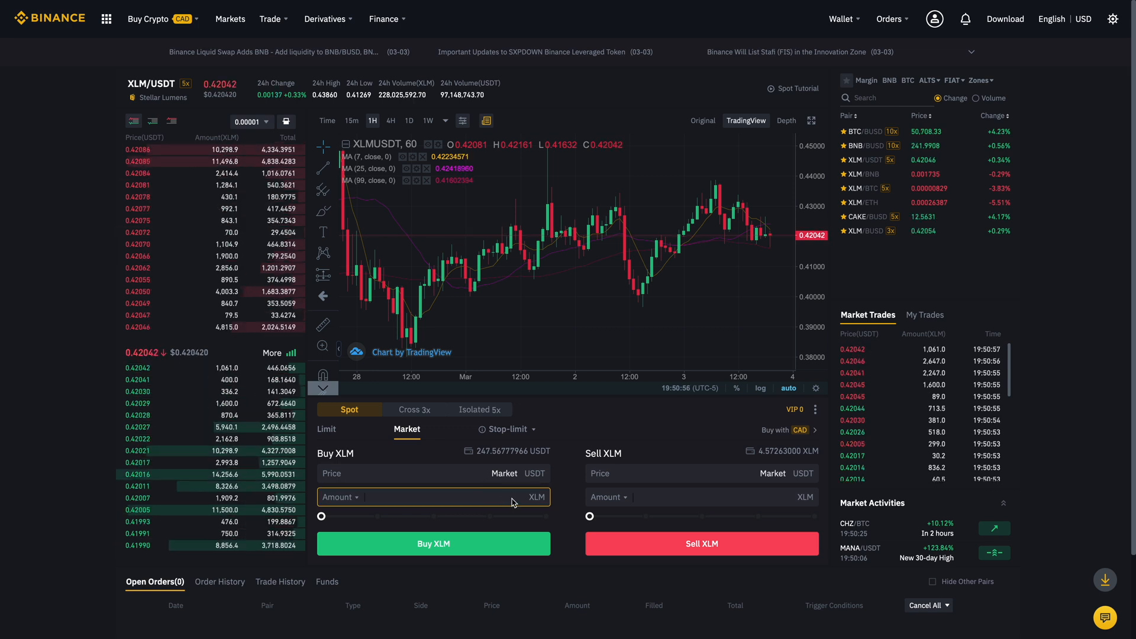
click(340, 497)
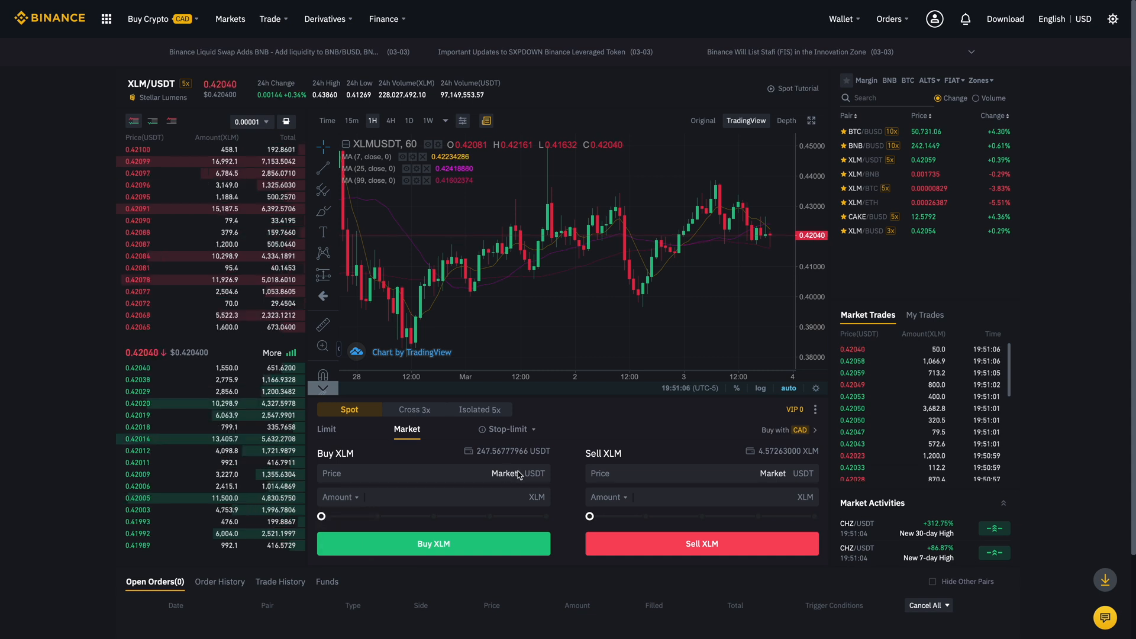
click(434, 496)
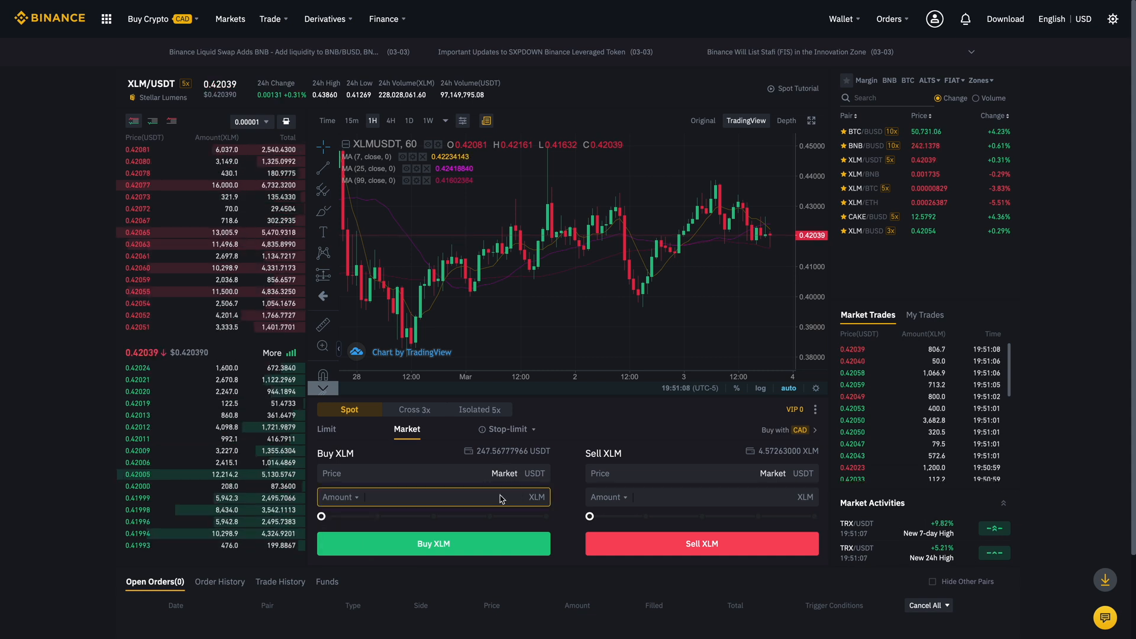
text(20)
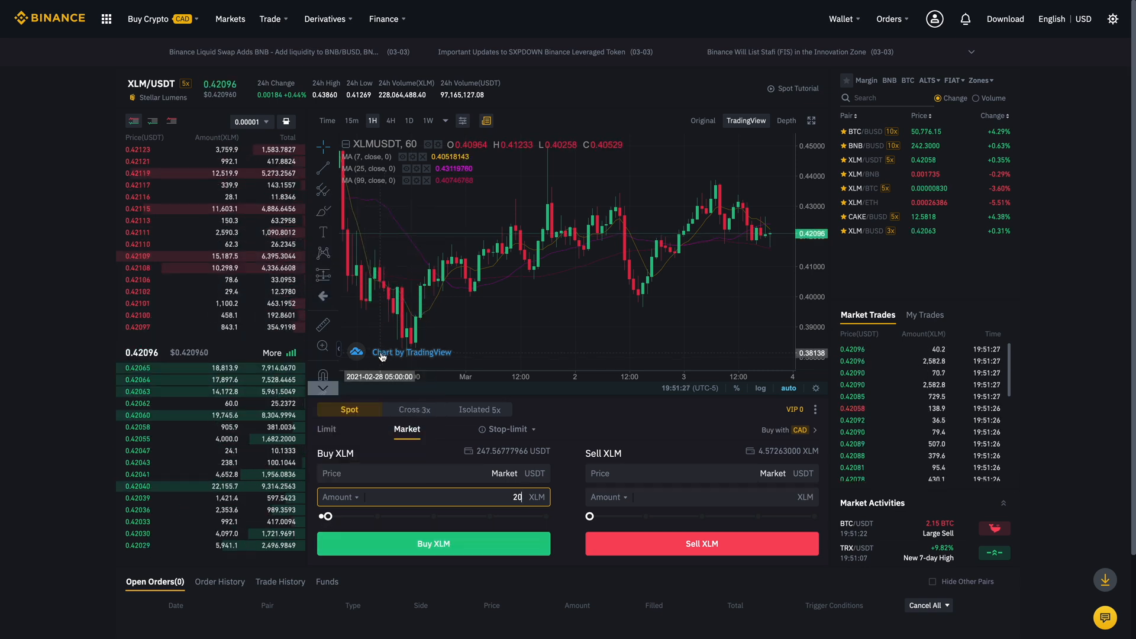
click(353, 497)
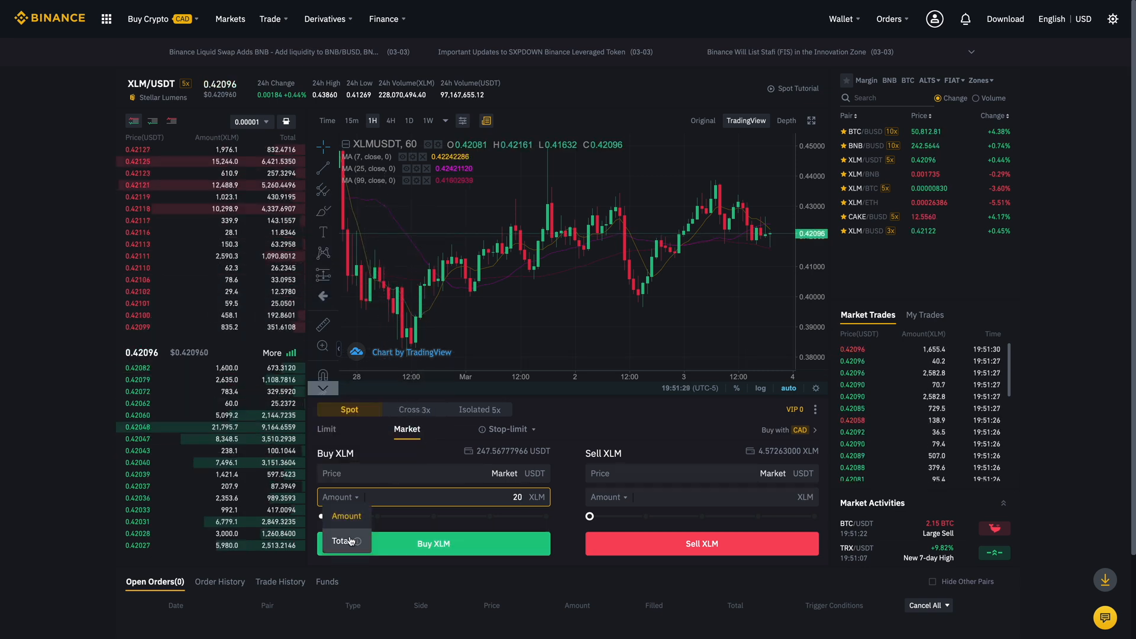
Step: Size the market buy by Total USDT instead of XLM amount
click(341, 541)
text(0.3)
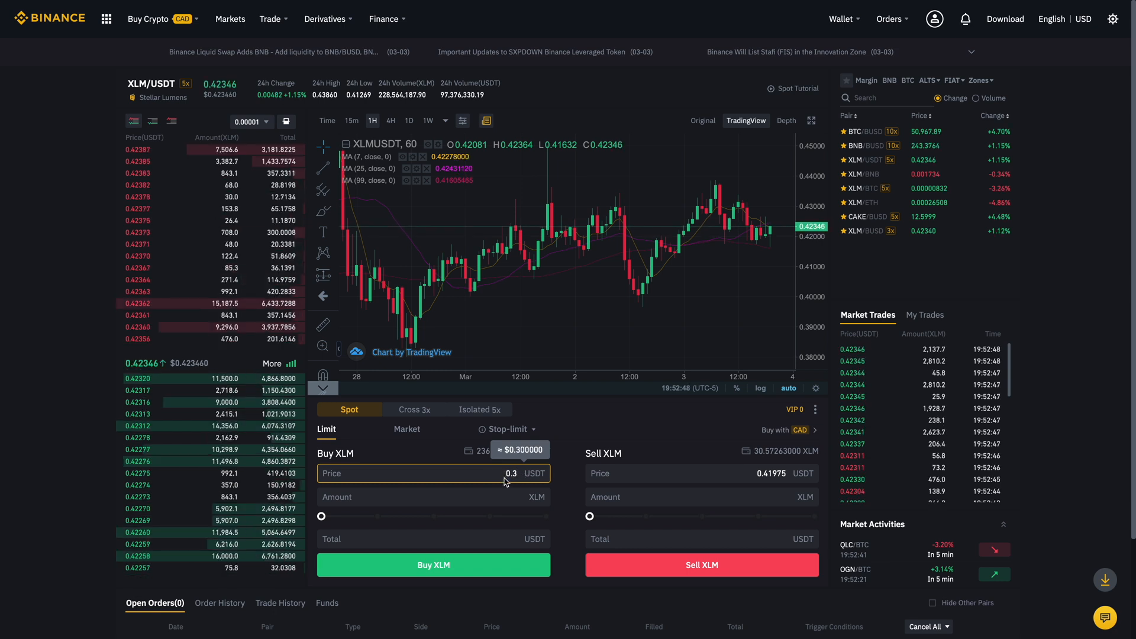
Step: Submit a limit buy at 0.3 USDT with a 20 USDT total (66.7 XLM)
click(433, 497)
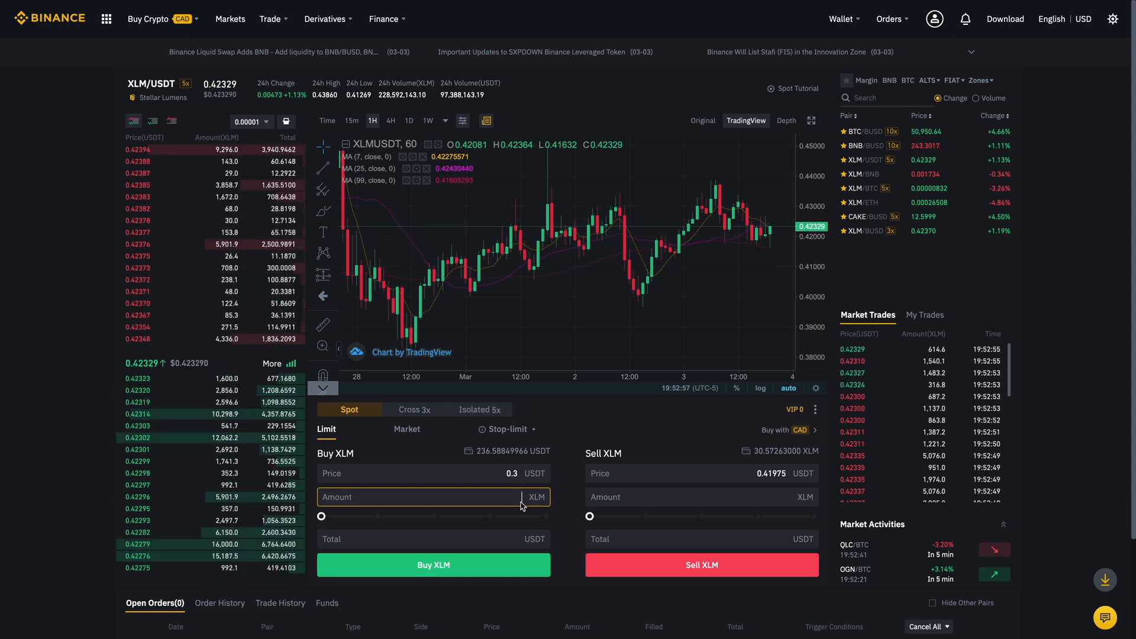
text(100)
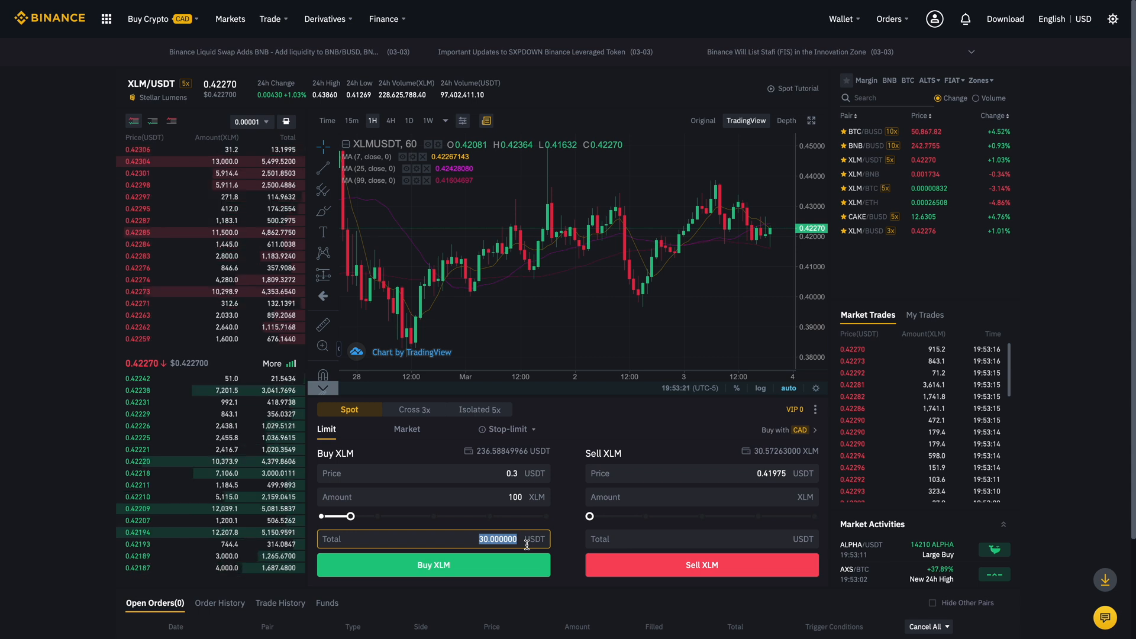
text(20)
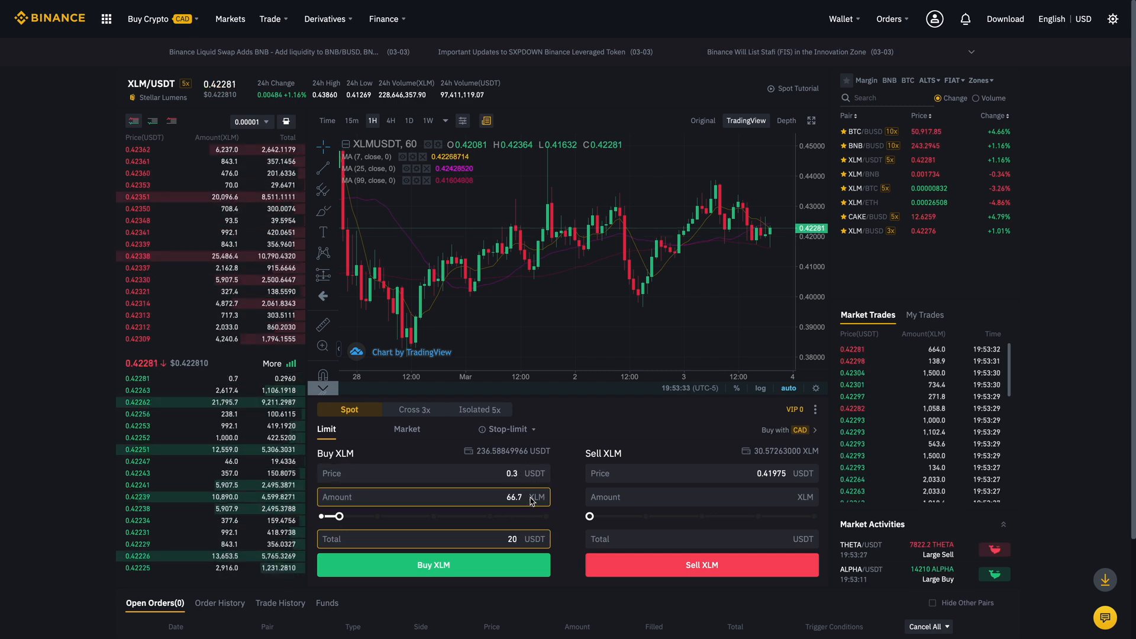
click(433, 538)
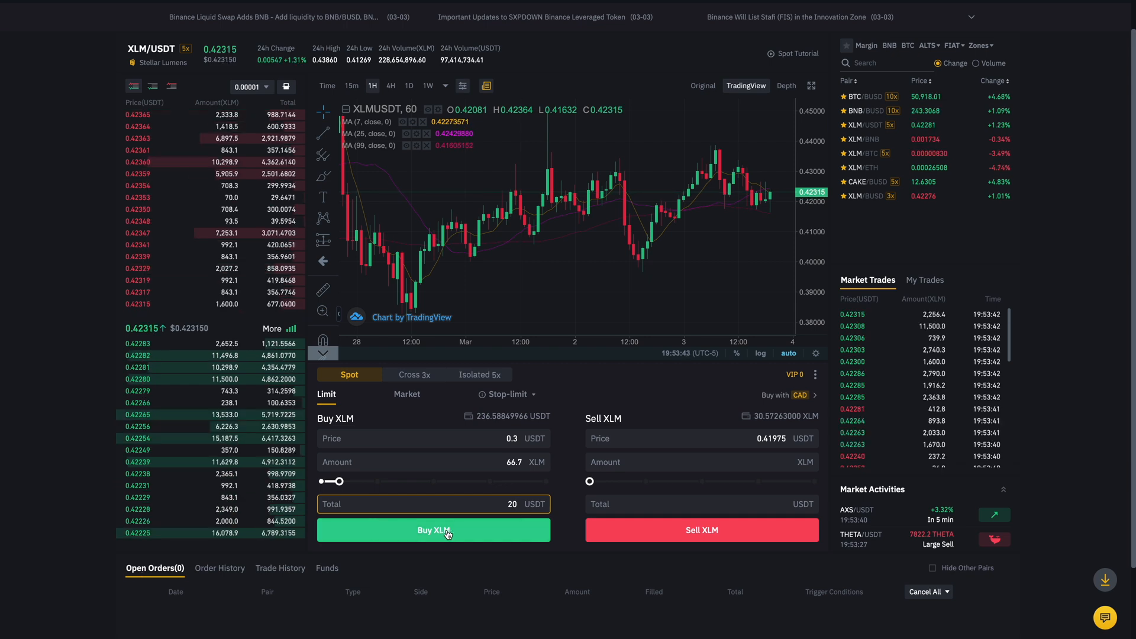
click(433, 531)
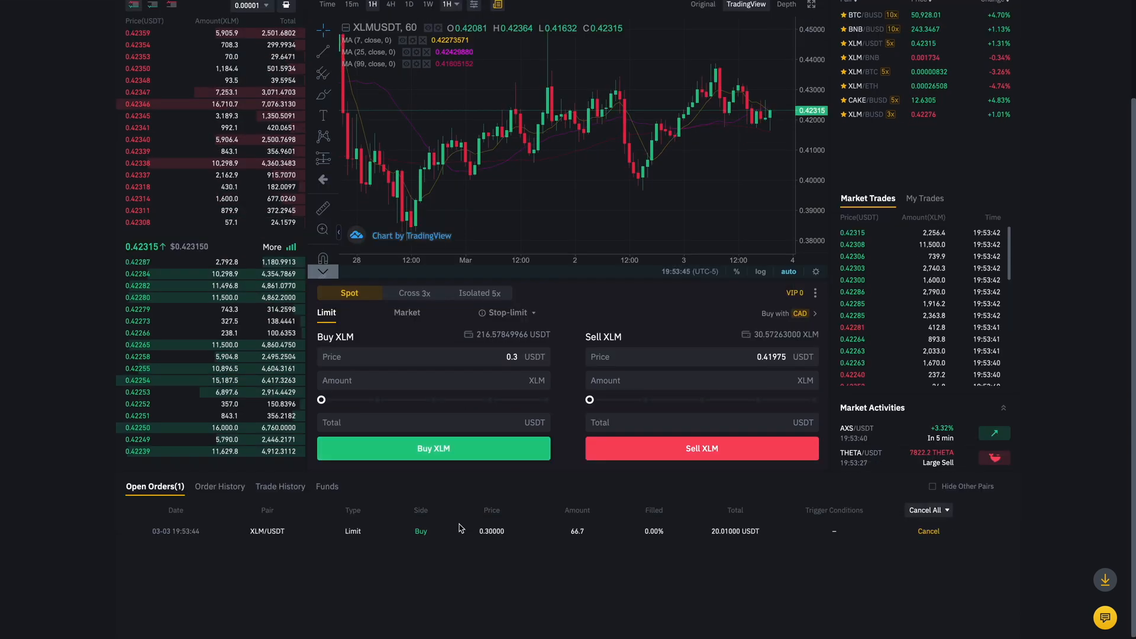